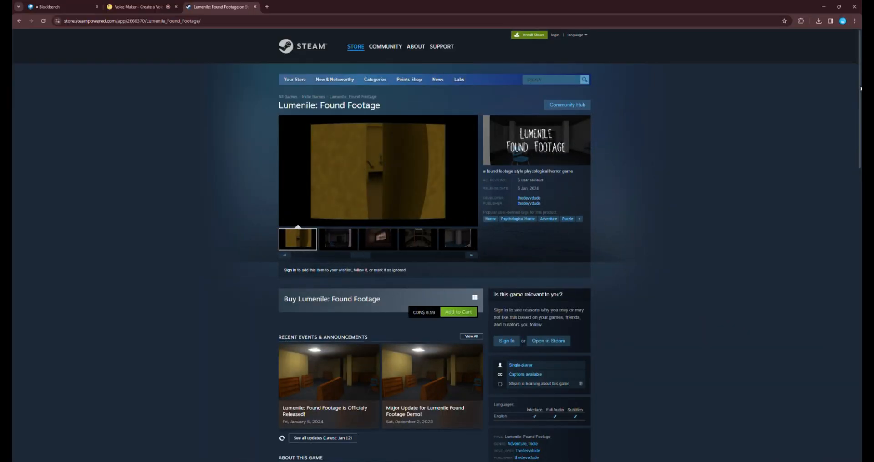
Step: Scroll and orbit the view to inspect the orange hand model
scroll("down", 3)
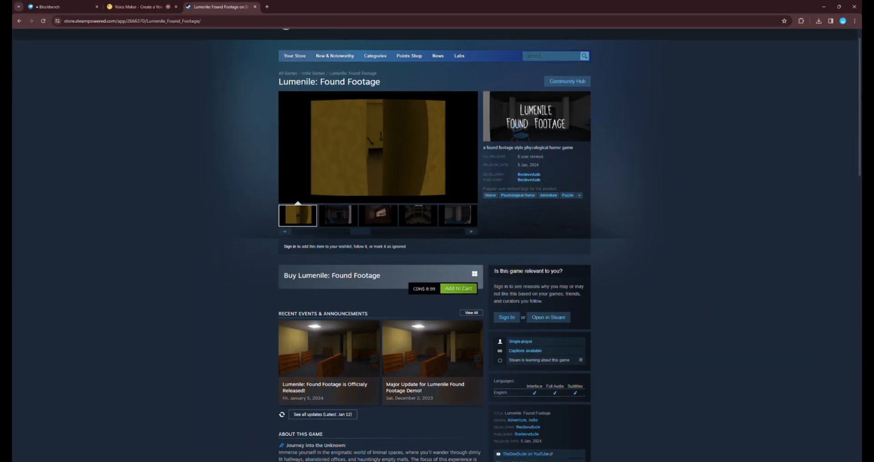
scroll("down", 3)
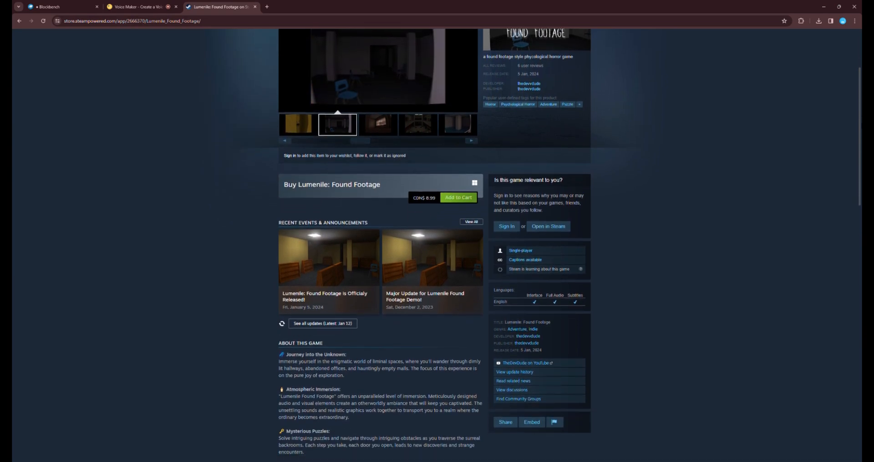
scroll("down", 3)
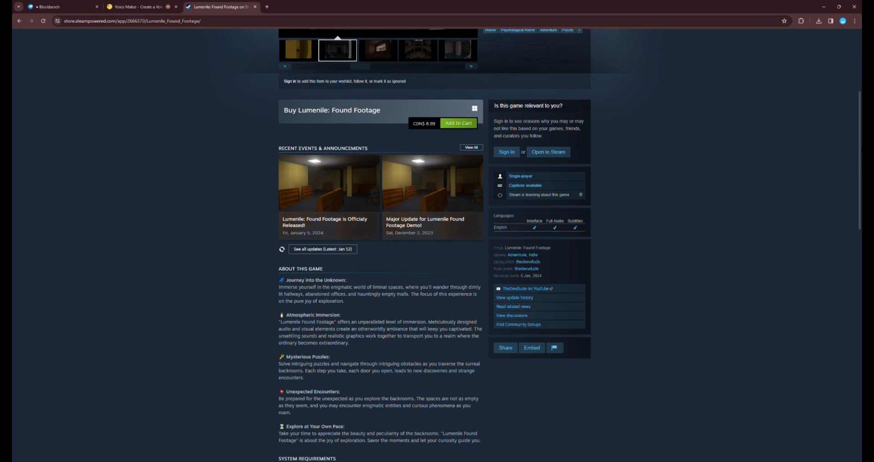
scroll("down", 3)
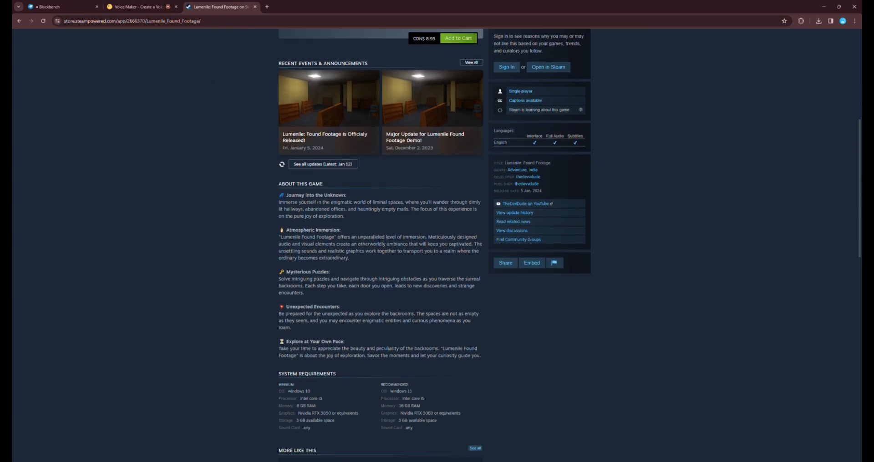
scroll("down", 3)
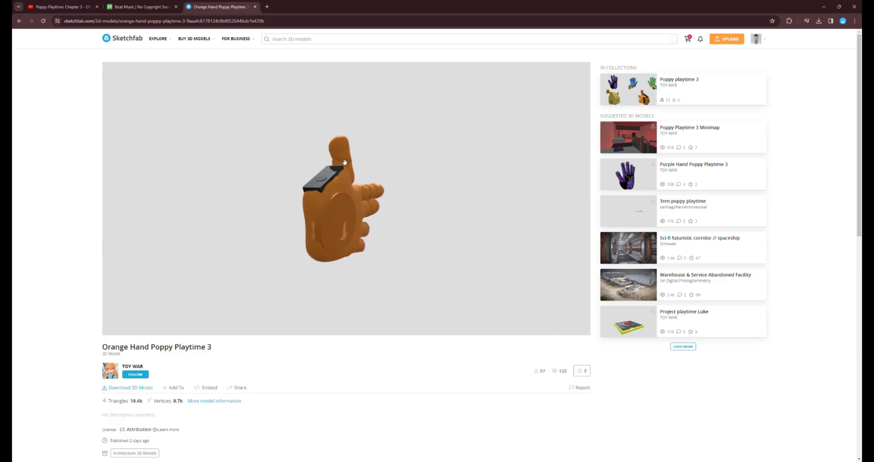
left_click_drag(344, 162, 344, 189)
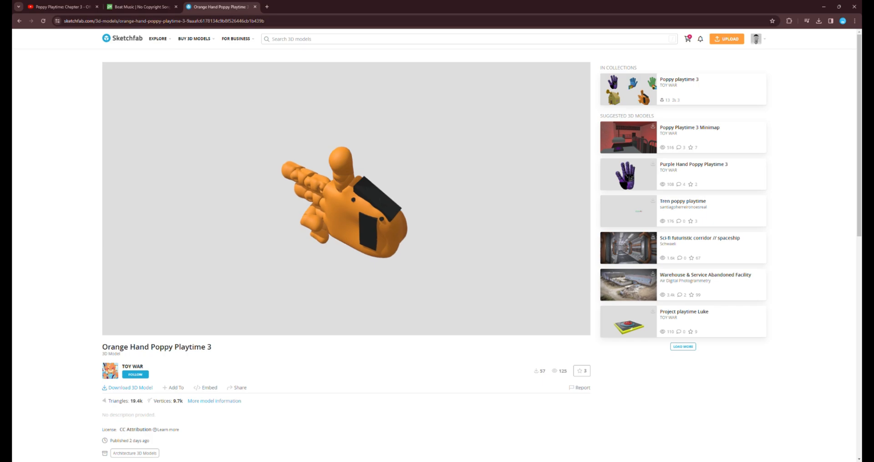
left_click(129, 388)
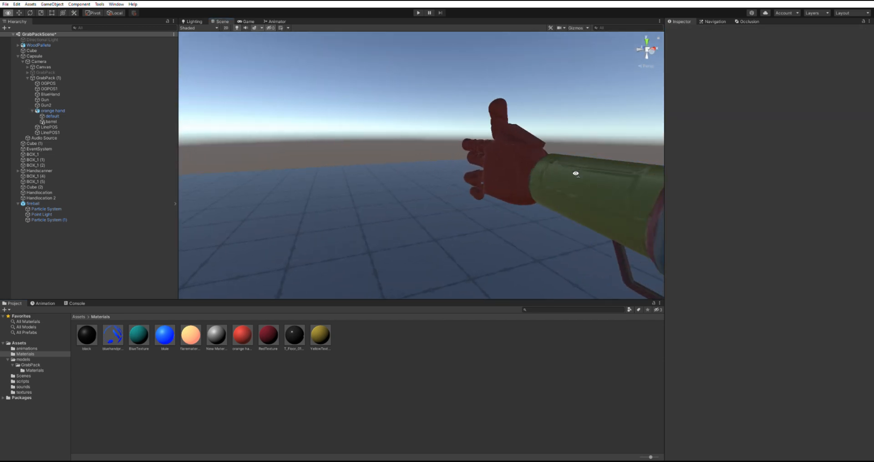
Step: Open the GrabPack1 script from Assets > scripts in Visual Studio
left_click(43, 127)
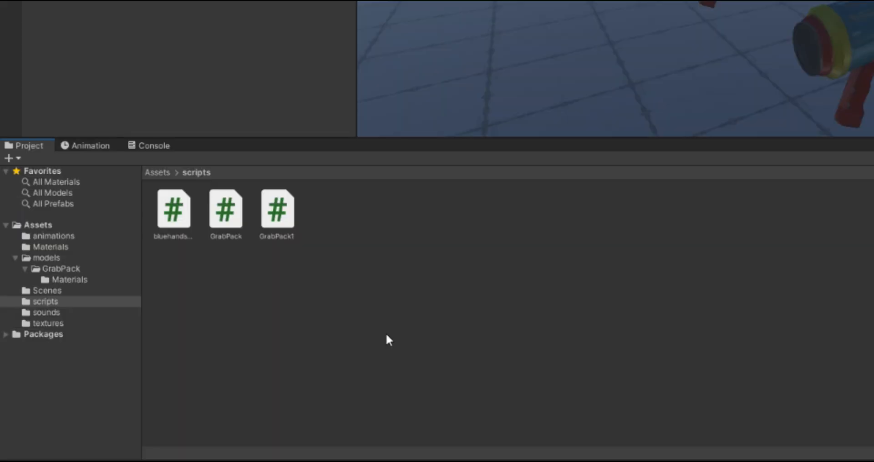
left_click(277, 209)
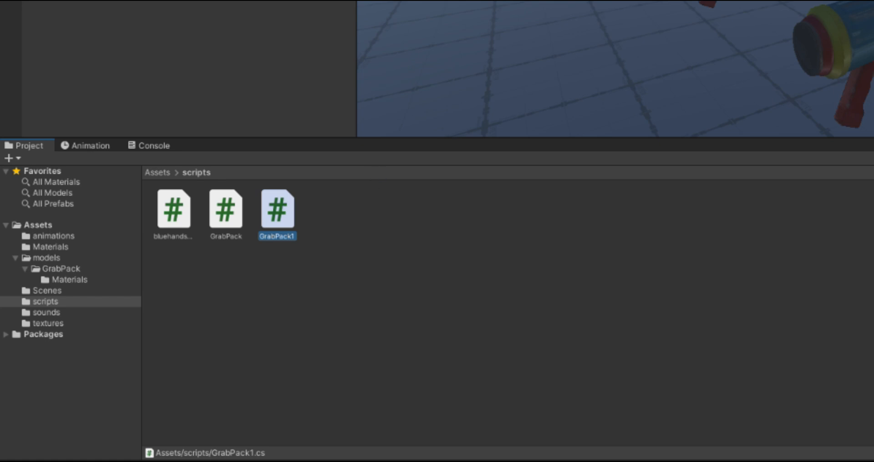
double_click(276, 211)
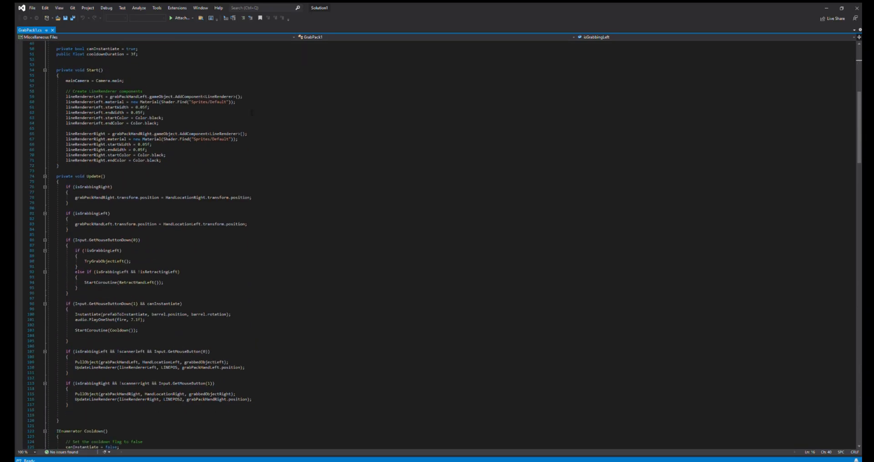
scroll("down", 3)
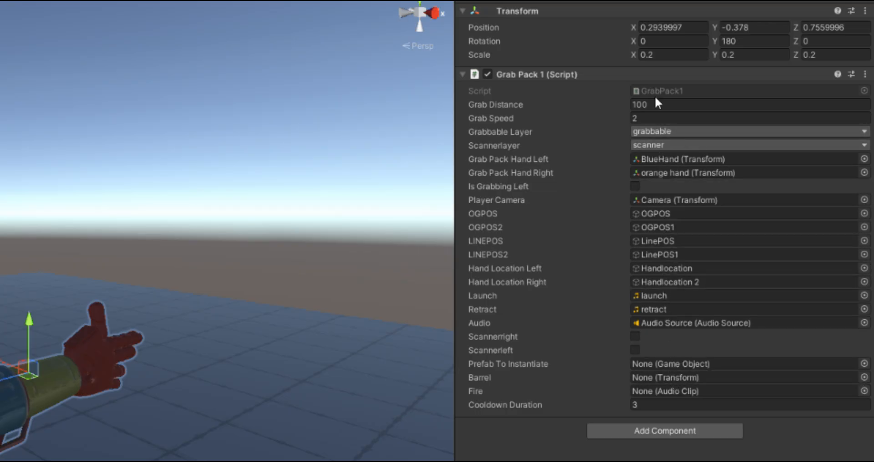
mouse_move(668, 213)
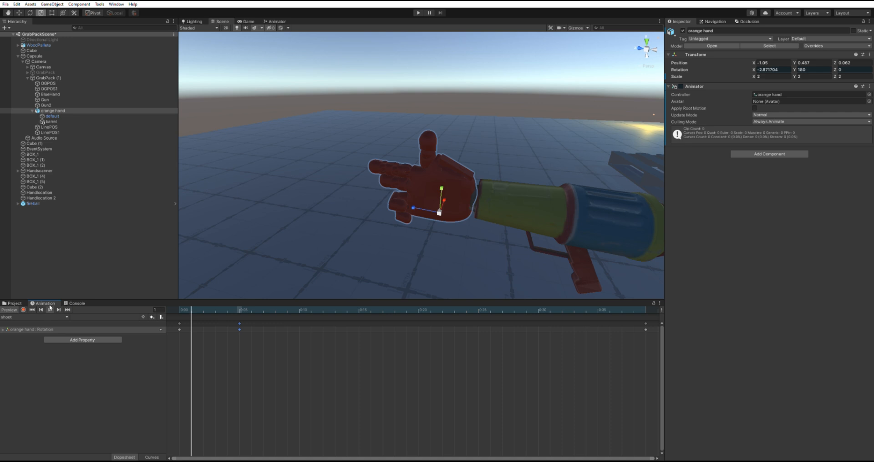
Step: Play back the shoot clip on the orange hand, then bring up the Animator state graph
left_click(34, 317)
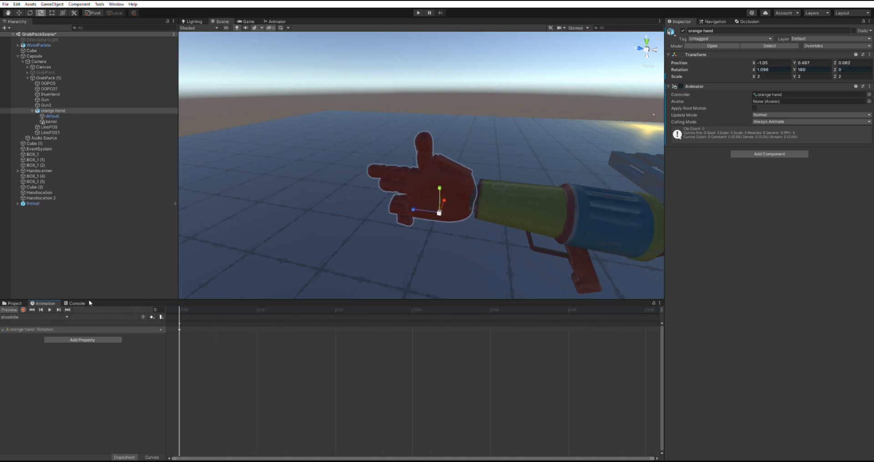
mouse_move(277, 229)
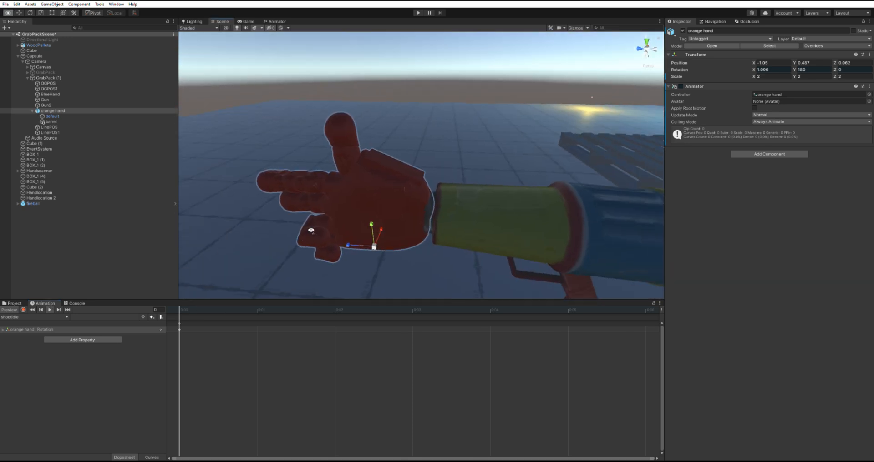
left_click(276, 21)
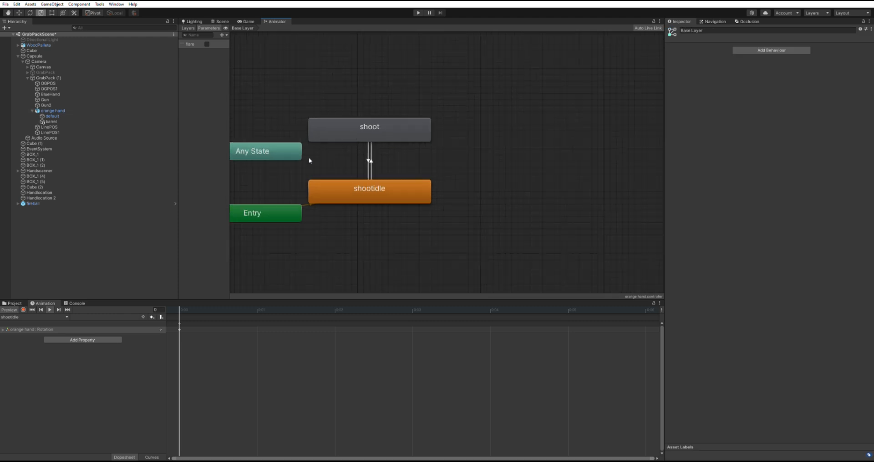
Step: Check the shootidle-to-shoot transition's flare = true condition and the shoot and shootidle states
left_click(370, 161)
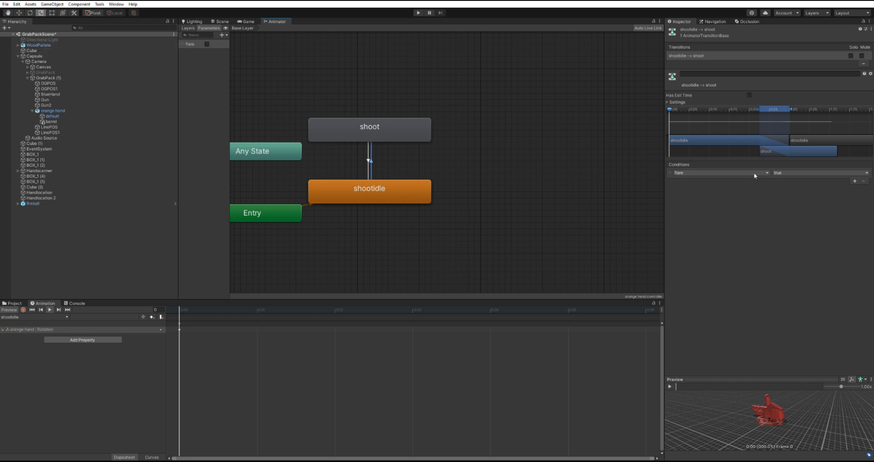
left_click(369, 128)
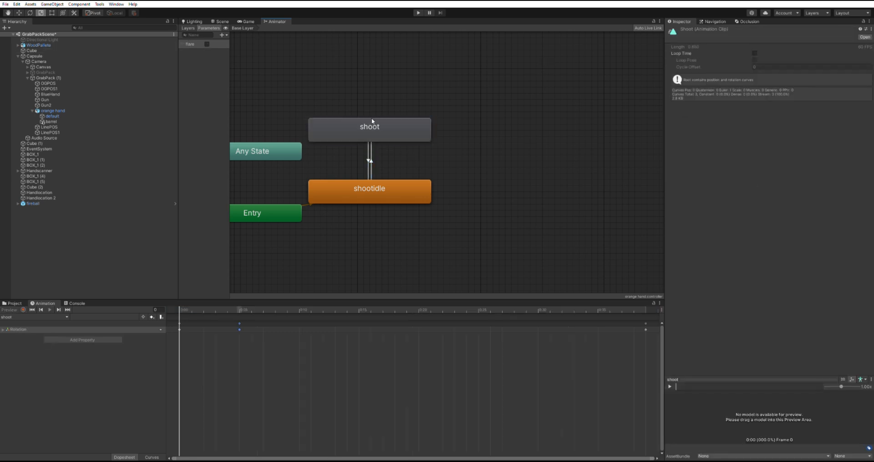
left_click(369, 191)
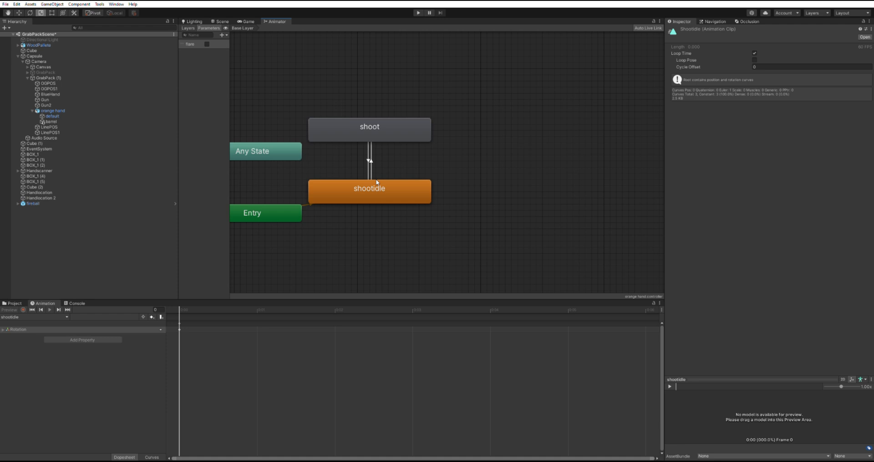
left_click(370, 129)
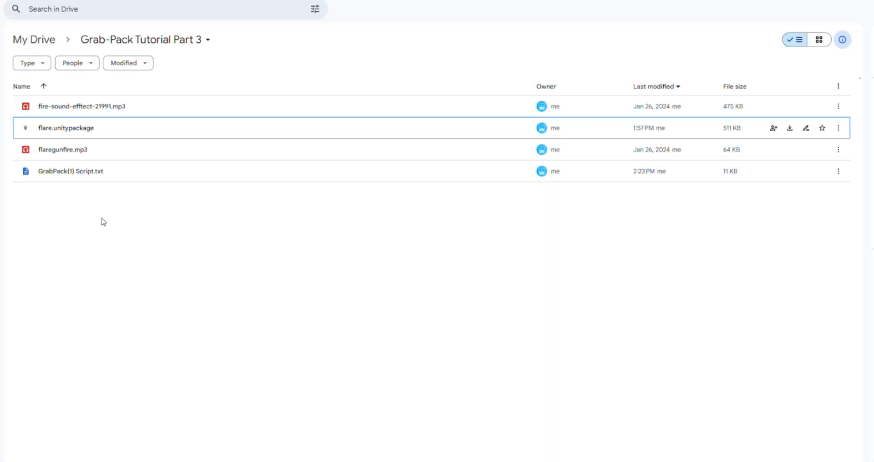
mouse_move(117, 323)
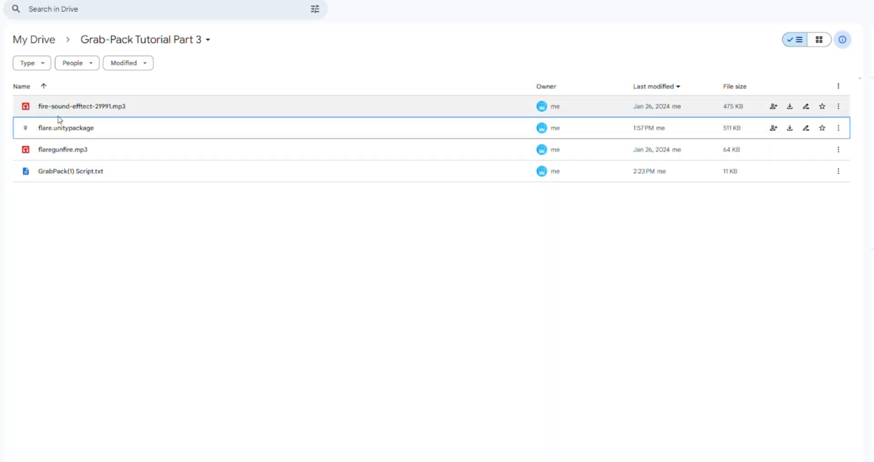
left_click(66, 128)
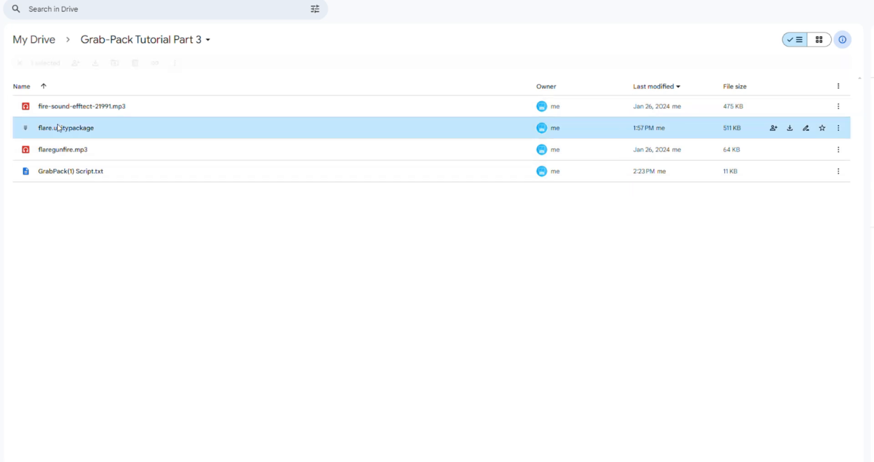
left_click(64, 128)
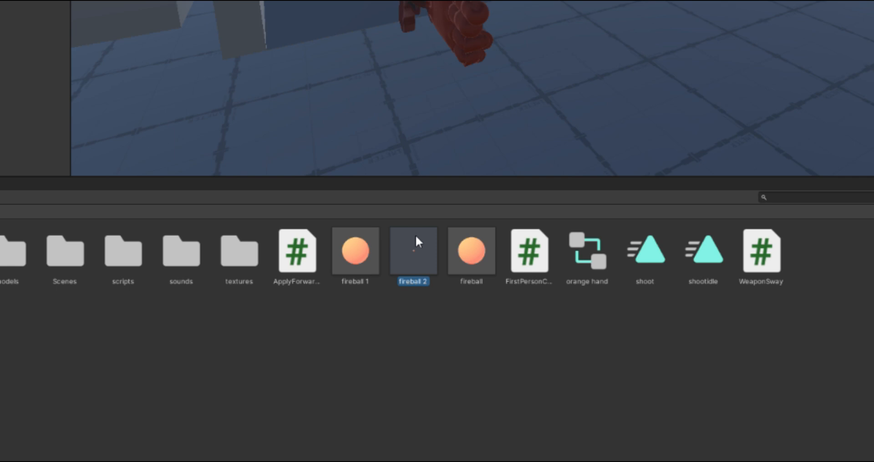
mouse_move(483, 136)
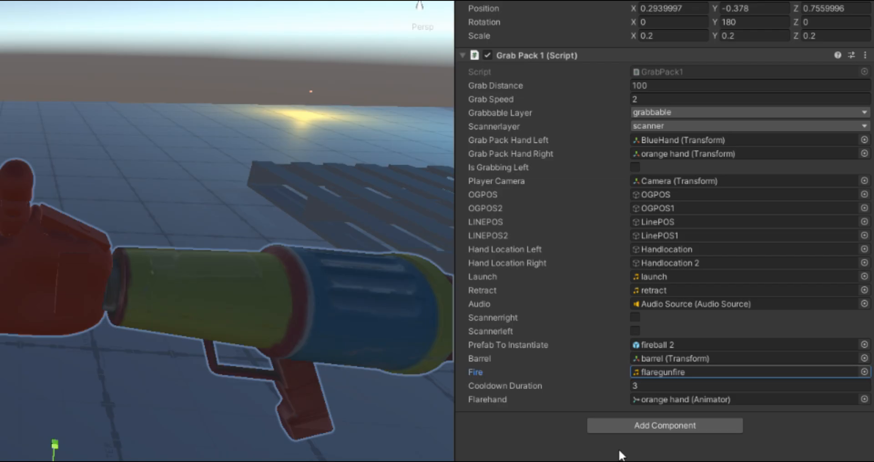
mouse_move(641, 358)
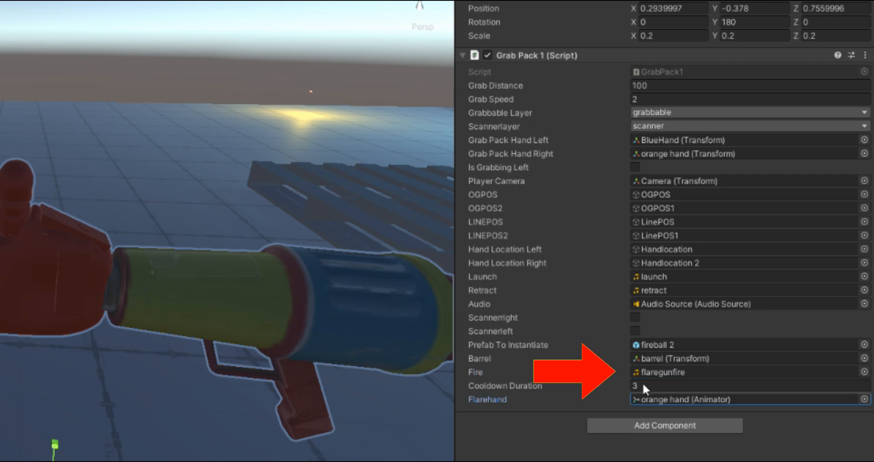
Step: Enter Play mode to test the orange flare hand
left_click(418, 13)
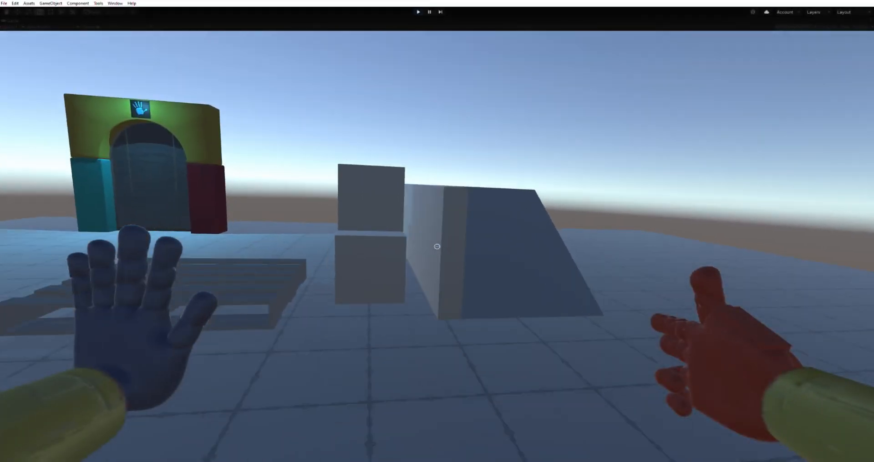